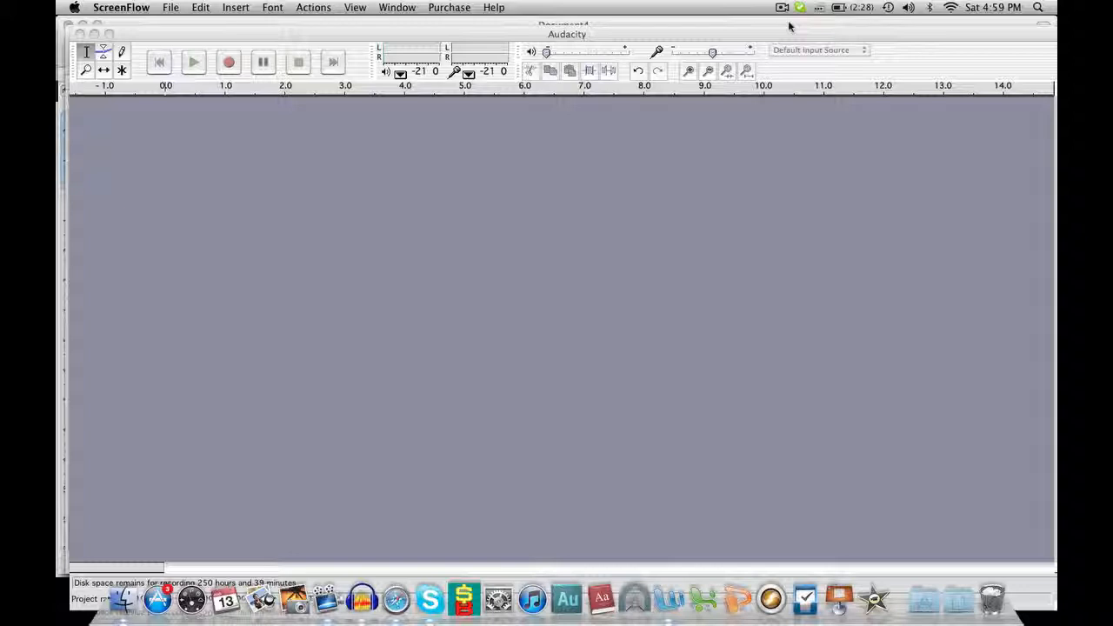
mouse_move(457, 145)
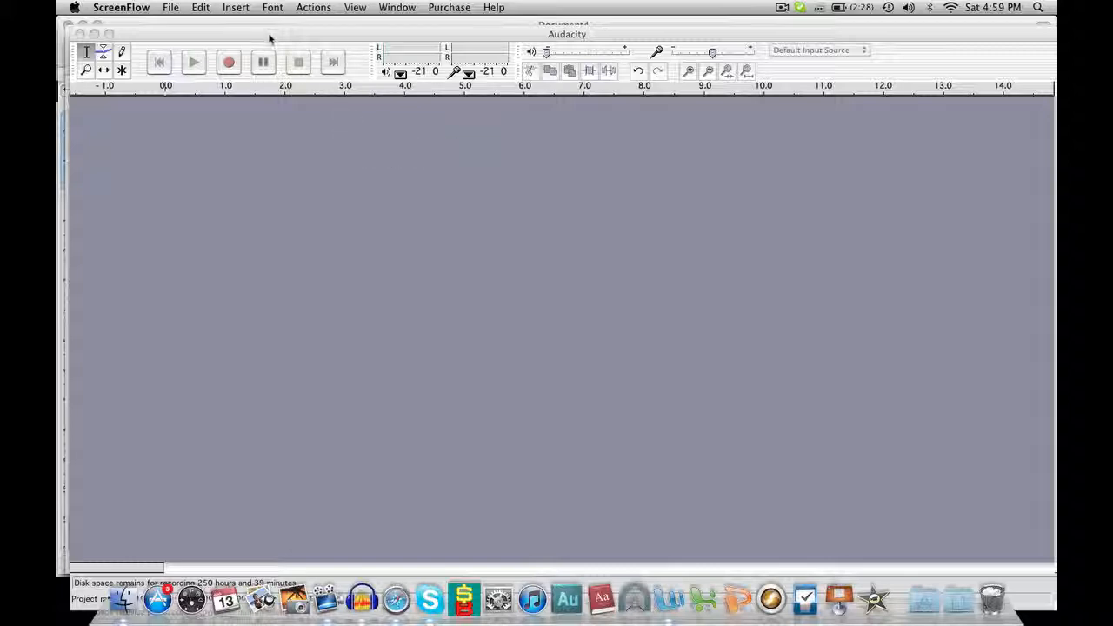
Open the Audacity application menu to reach Preferences
click(115, 7)
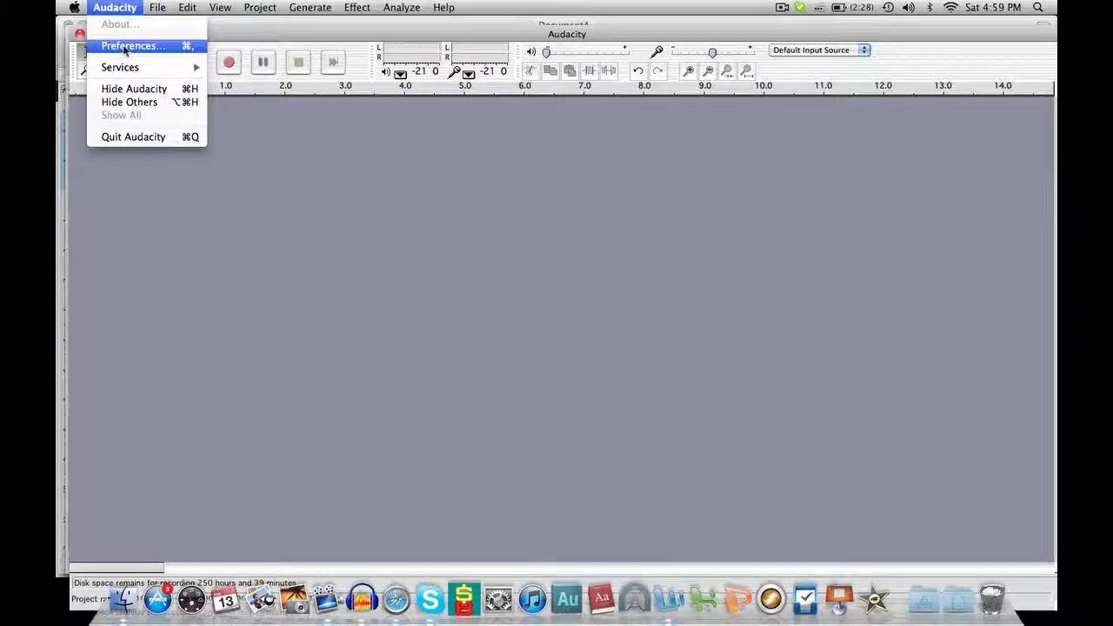
Check the recording device and 2 (Stereo) channels in Preferences, then start recording
click(132, 45)
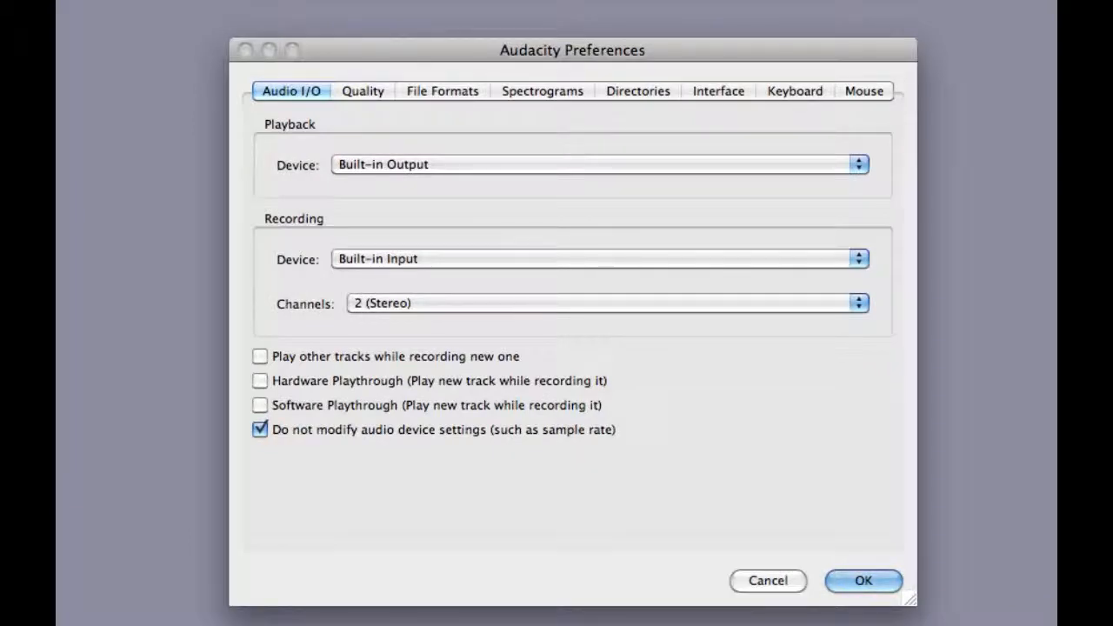
mouse_move(396, 158)
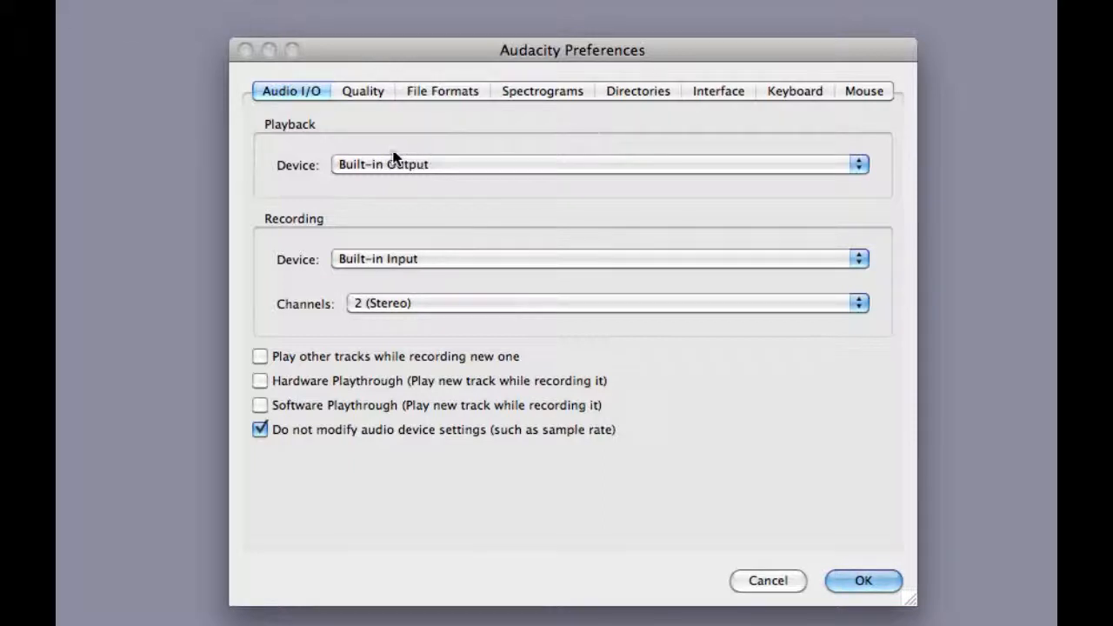
mouse_move(298, 163)
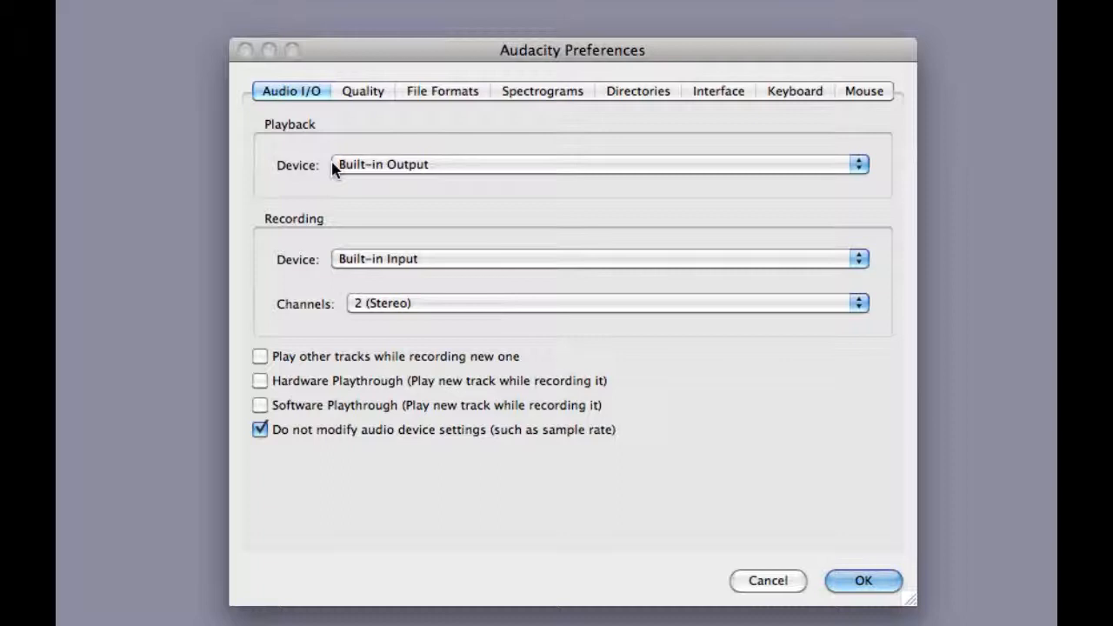
click(597, 165)
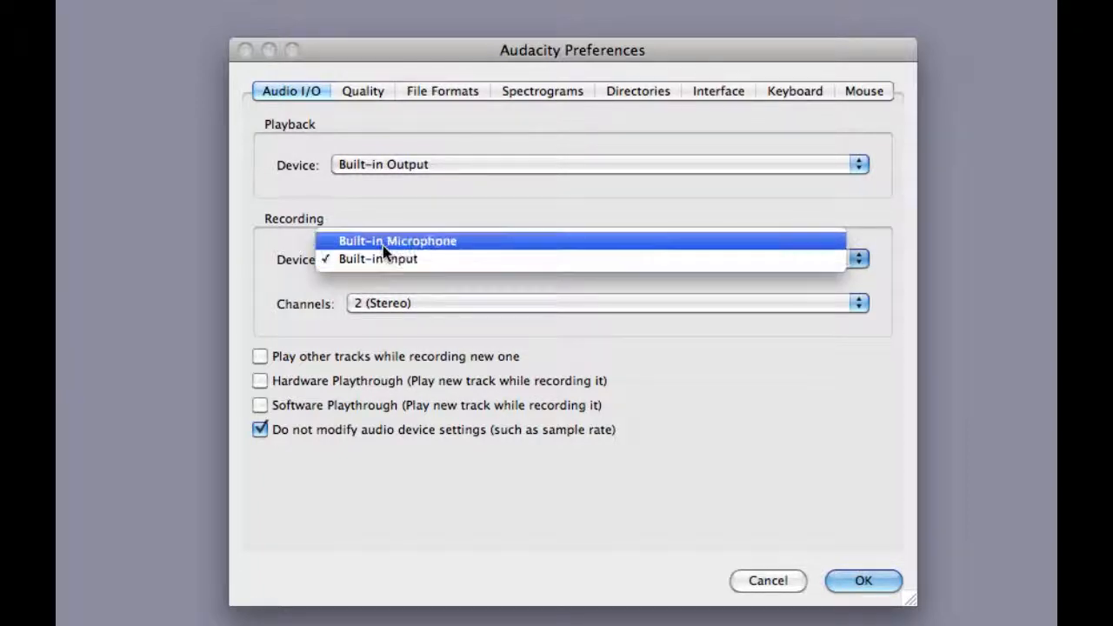
mouse_move(378, 259)
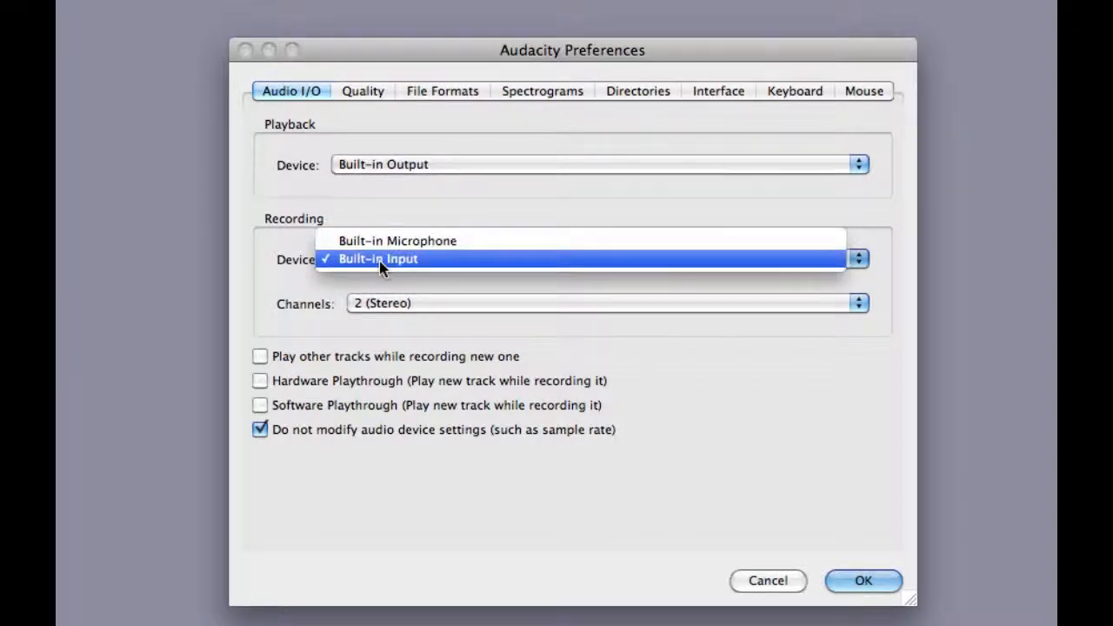
mouse_move(396, 241)
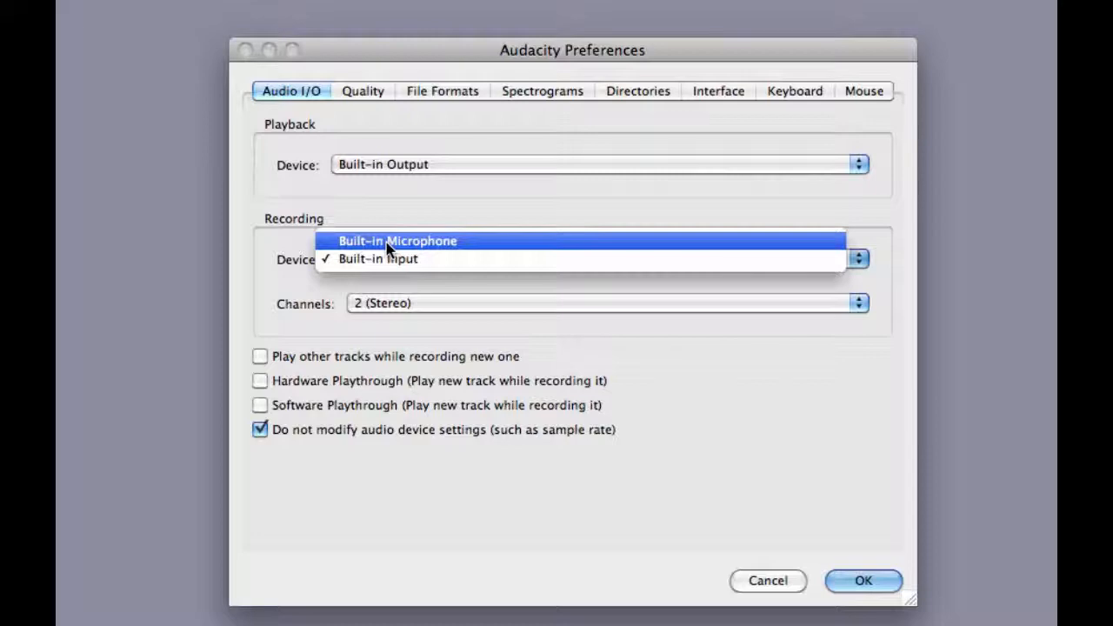
mouse_move(378, 259)
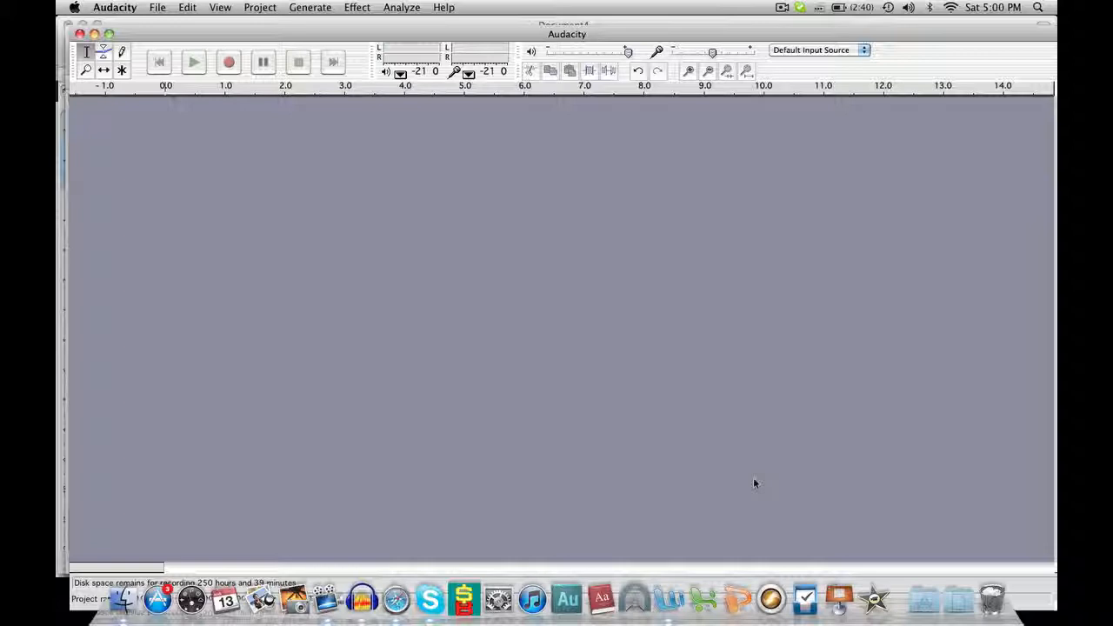
mouse_move(685, 340)
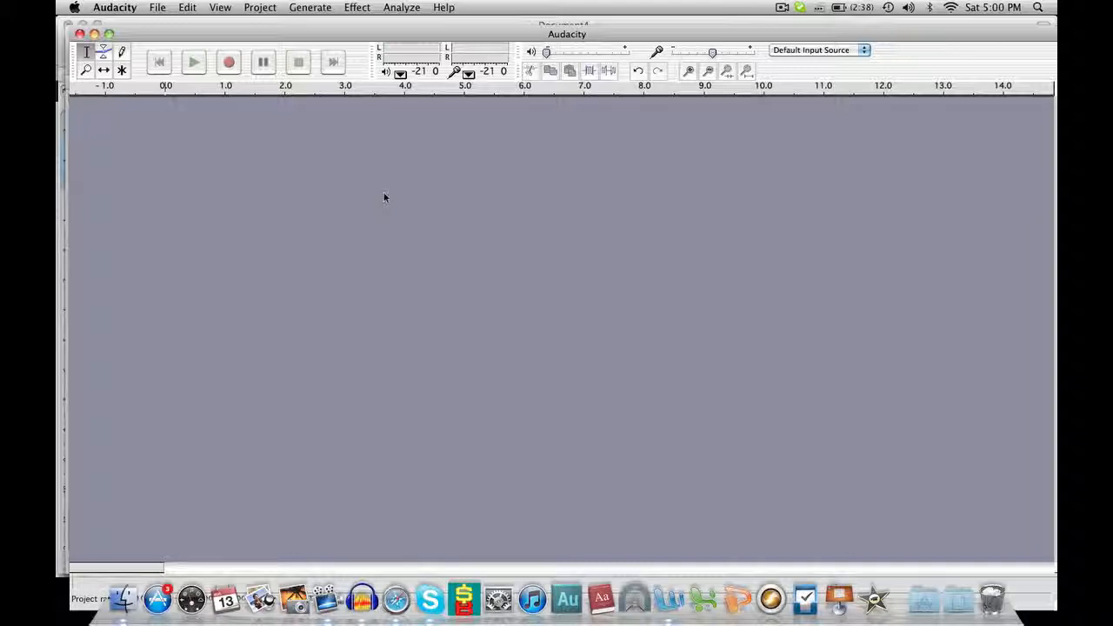
click(228, 62)
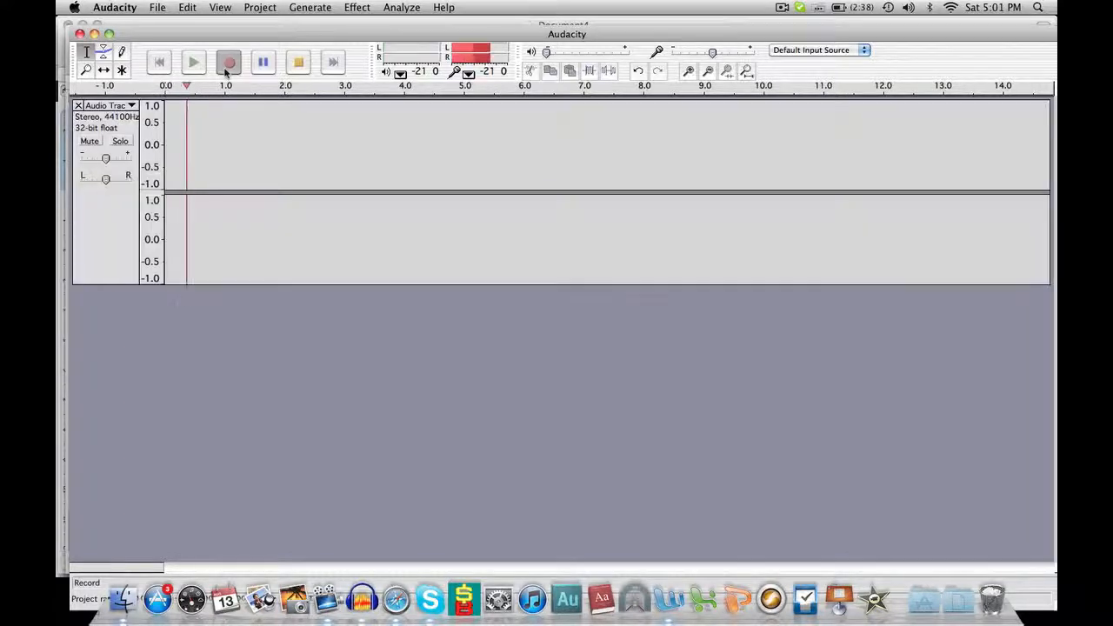
Record just over 40 seconds of stereo speech
click(229, 61)
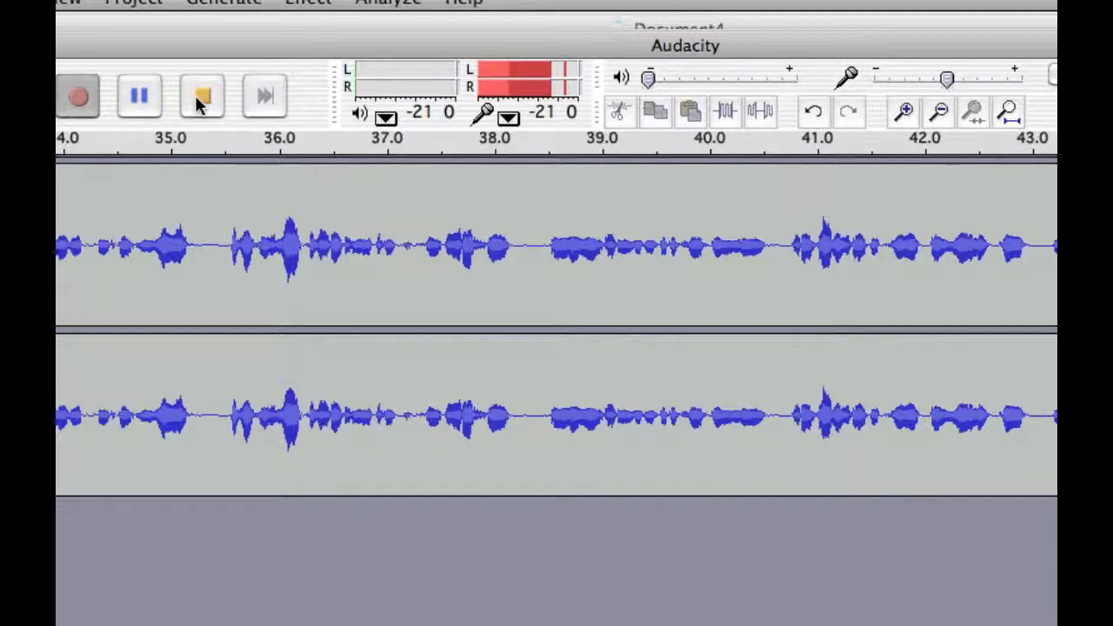
Stop recording, leaving about 47 seconds of stereo speech in one track
click(201, 96)
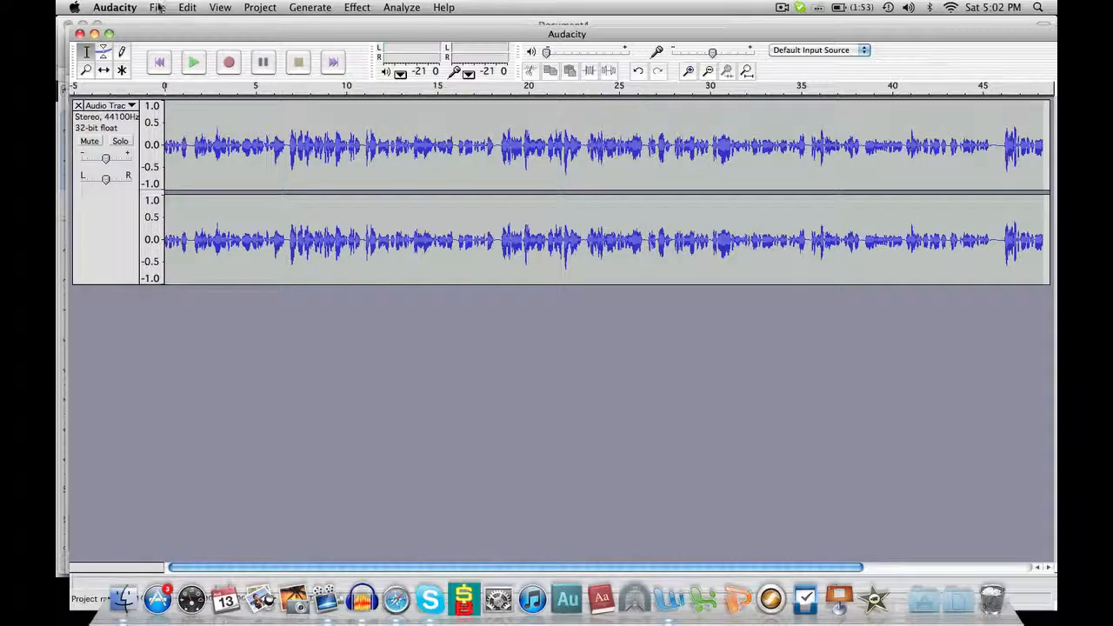
Export the recording as test.mp3 to the Desktop, leaving the ID3 tags blank
click(158, 7)
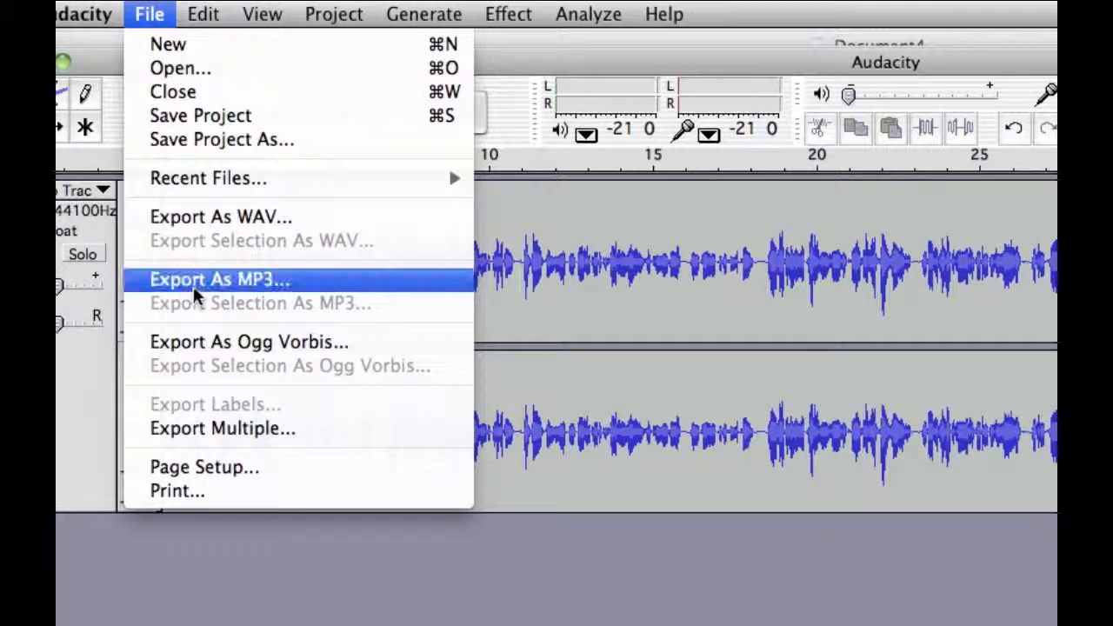
click(219, 279)
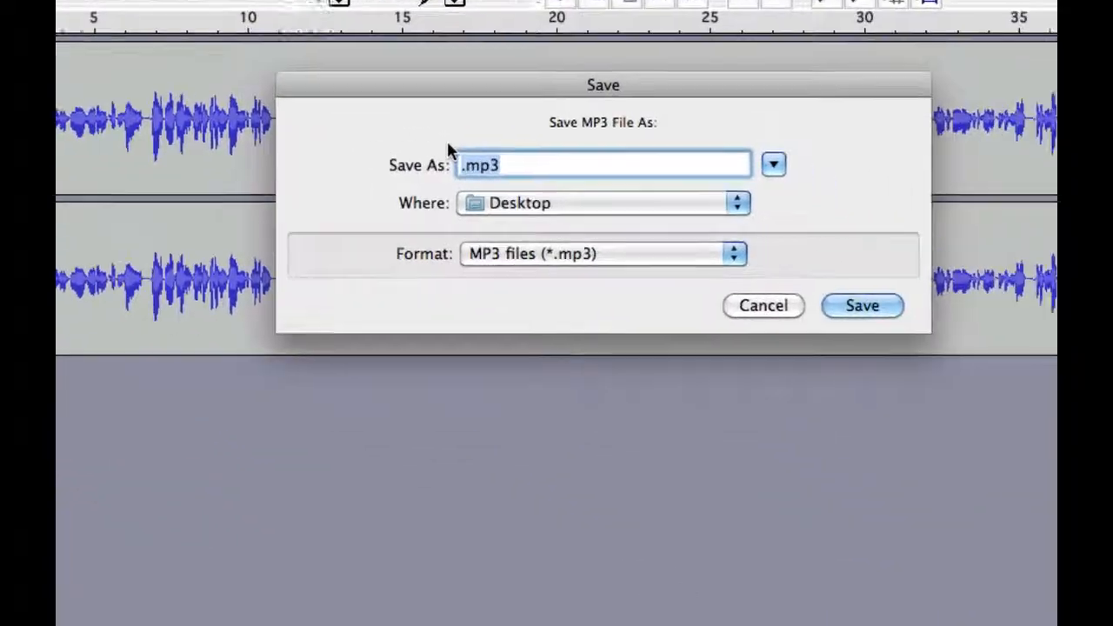
text(test)
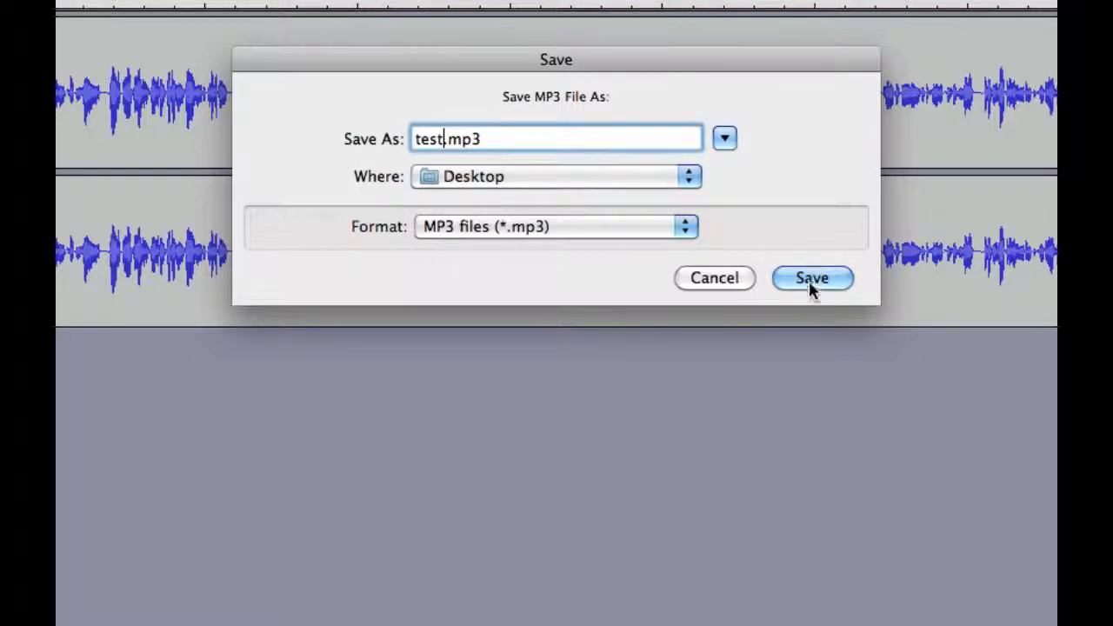
click(811, 278)
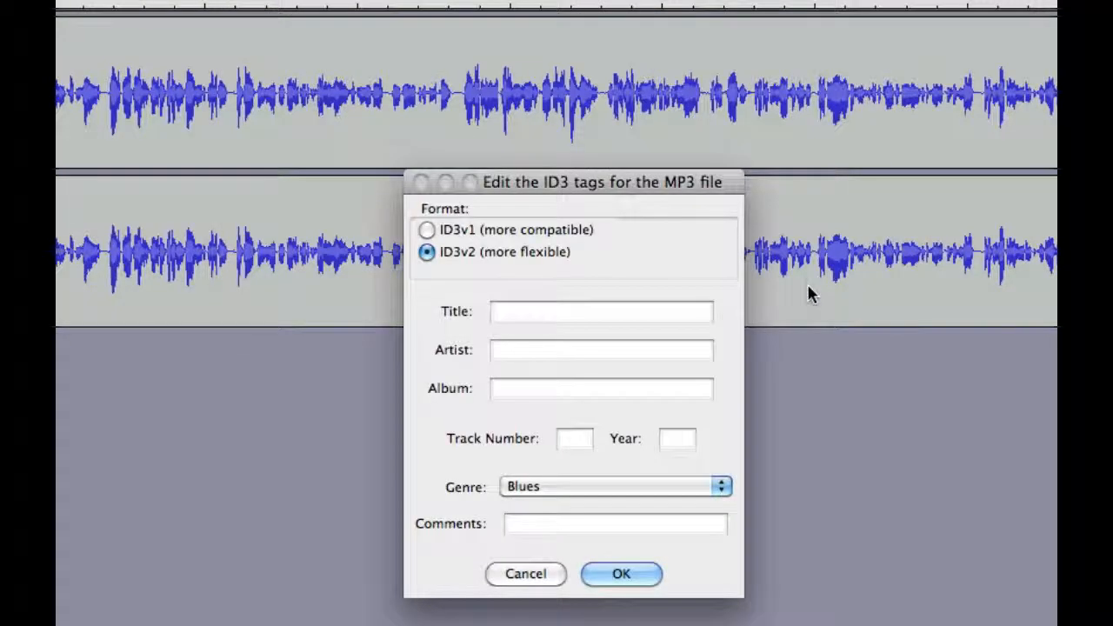
click(620, 574)
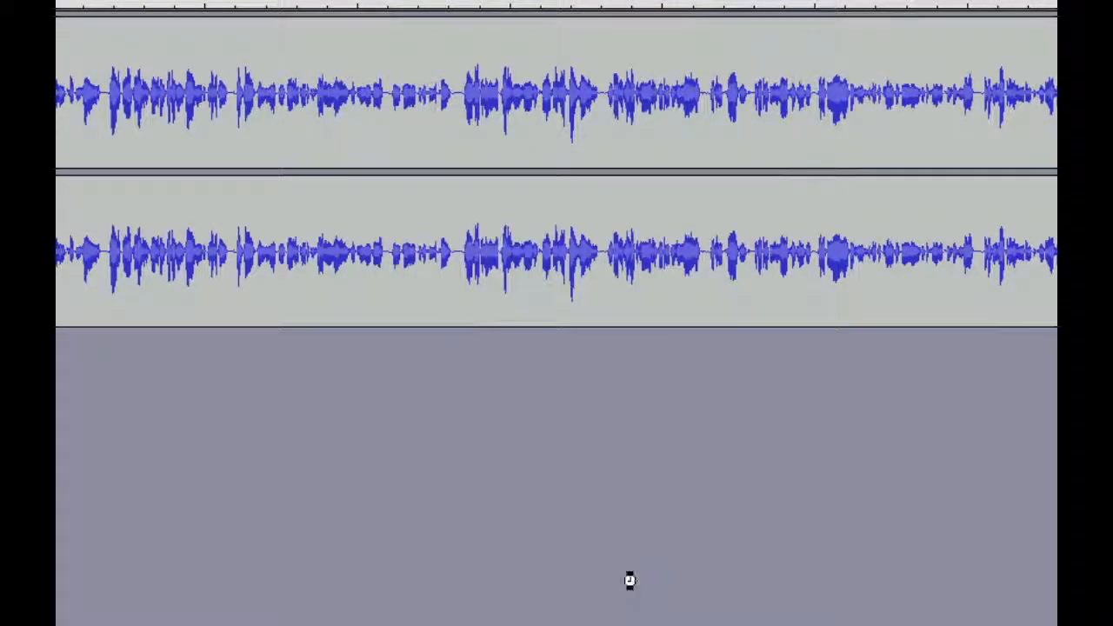